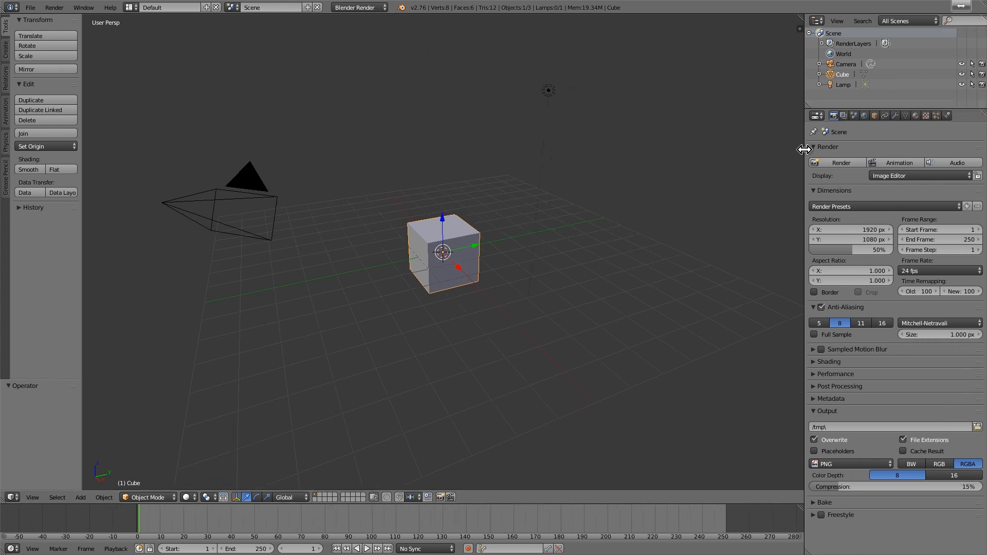
Add and apply a Subdivision Surface modifier to the cube and shade the resulting sphere smooth
{"action": "left_click", "coordinate": [827, 151]}
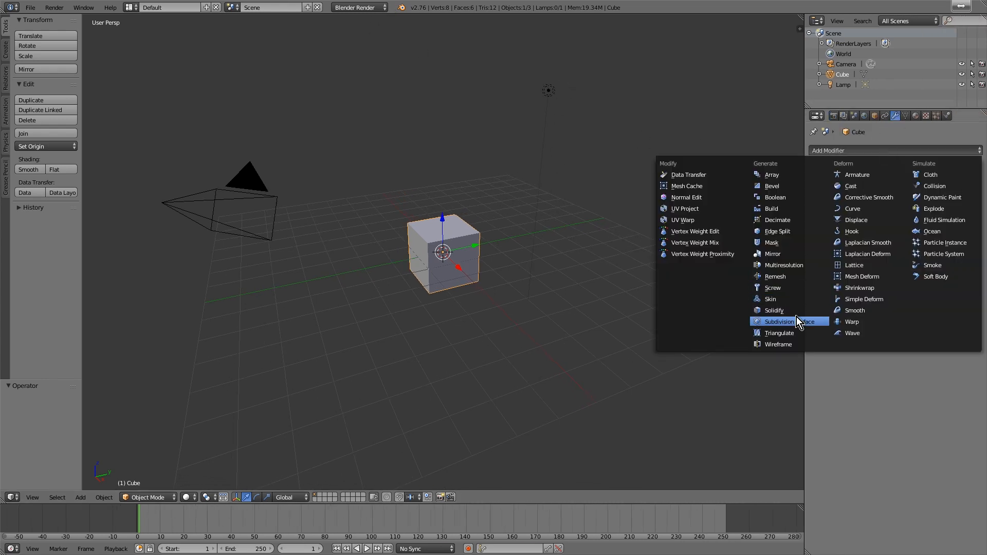
{"action": "left_click", "coordinate": [785, 322]}
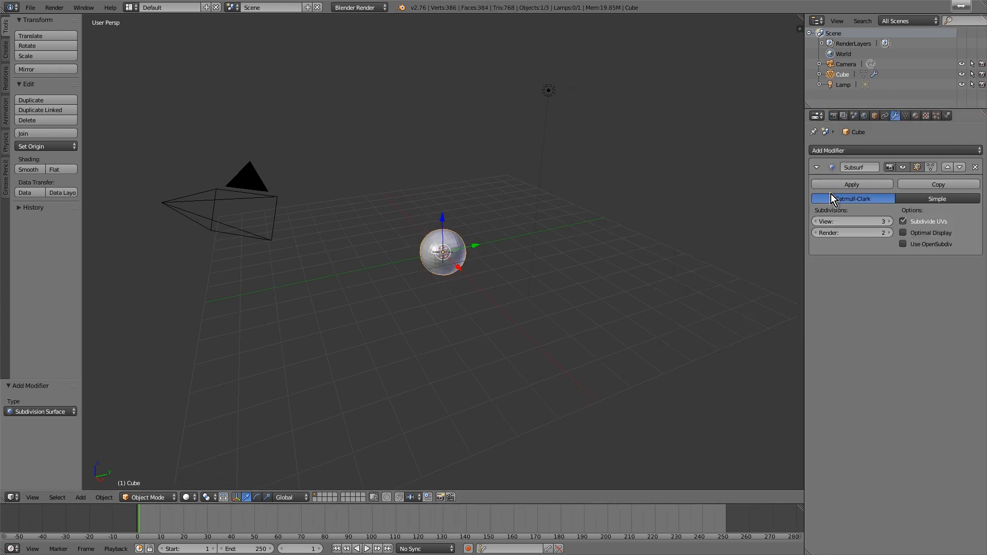
{"action": "left_click", "coordinate": [852, 184]}
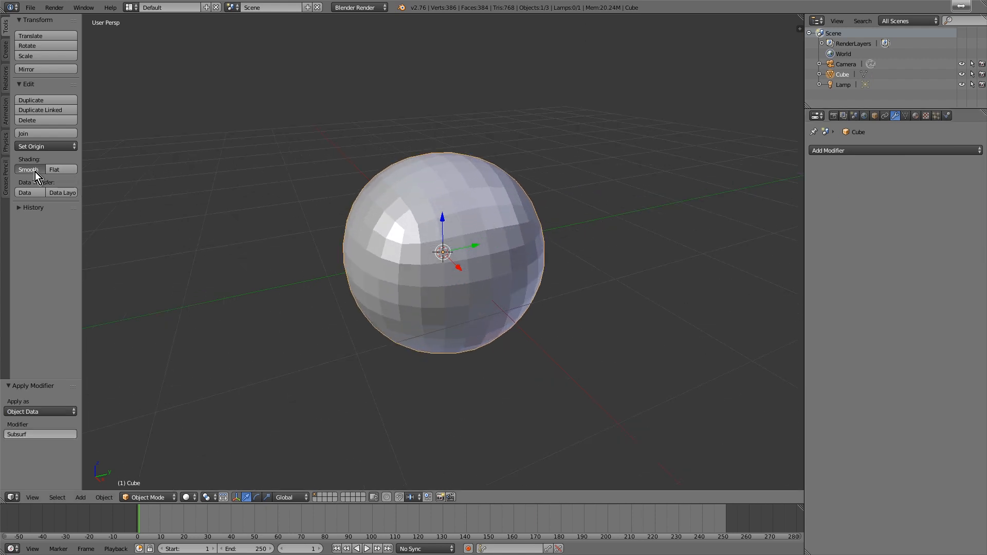
{"action": "left_click", "coordinate": [28, 170]}
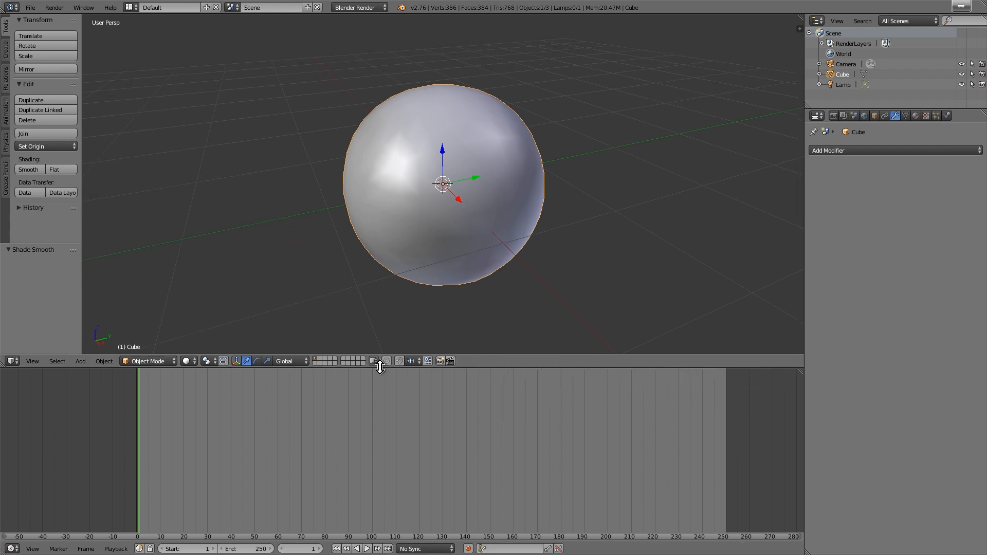
Switch the lower area to an image editor and create a new blank image named 'Bump painting image'
{"action": "left_click", "coordinate": [11, 361]}
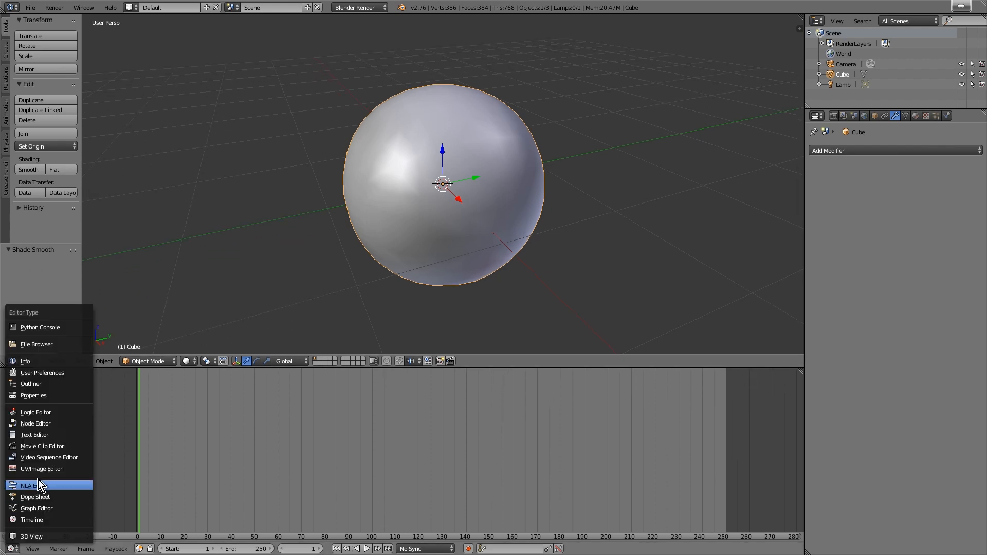
{"action": "left_click", "coordinate": [40, 469]}
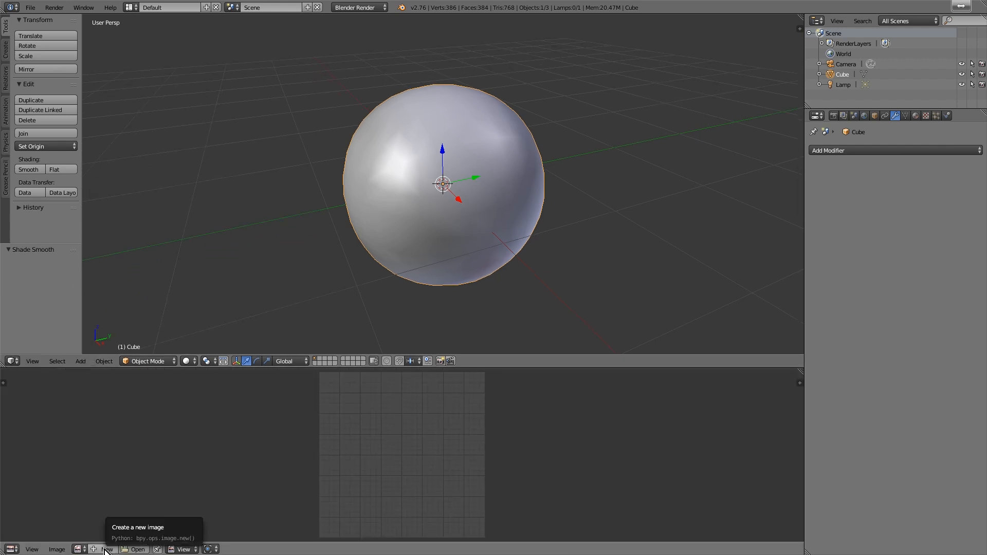
{"action": "left_click", "coordinate": [106, 550]}
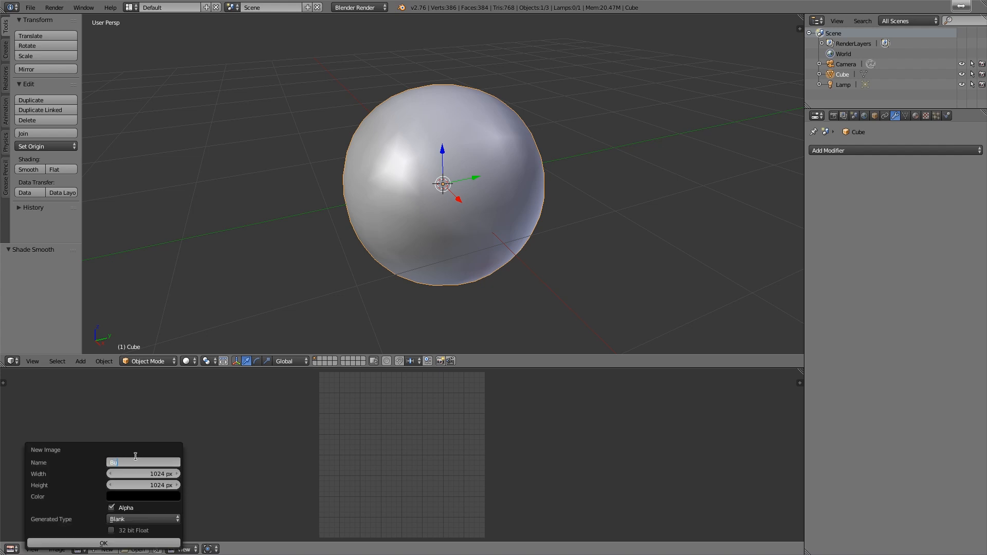
{"action": "type", "text": "Bump painting image"}
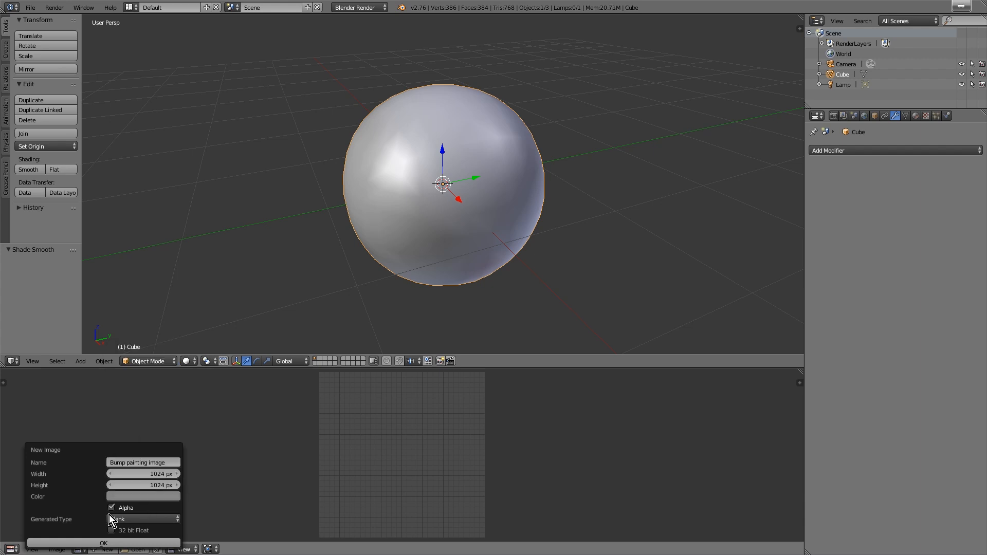
{"action": "left_click", "coordinate": [102, 543]}
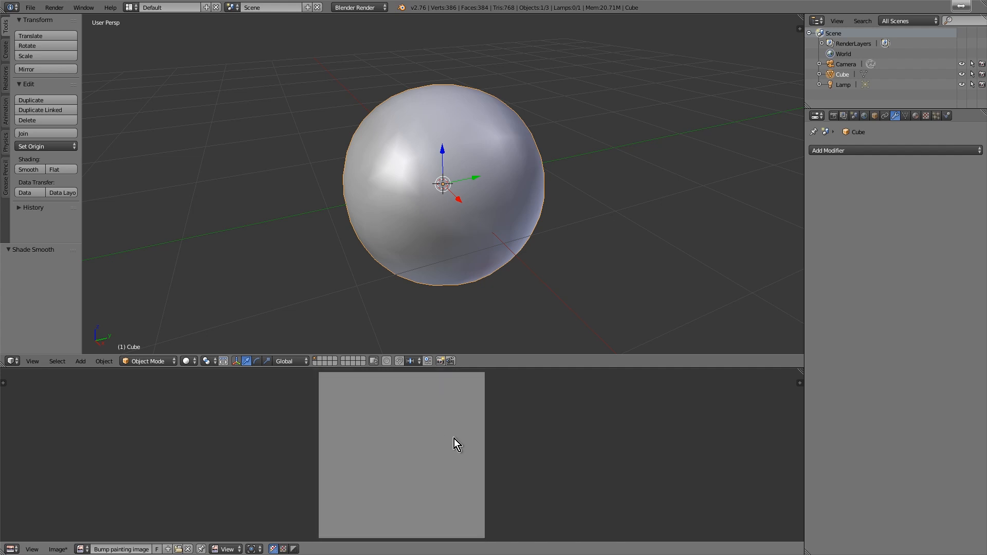
{"action": "mouse_move", "coordinate": [916, 115]}
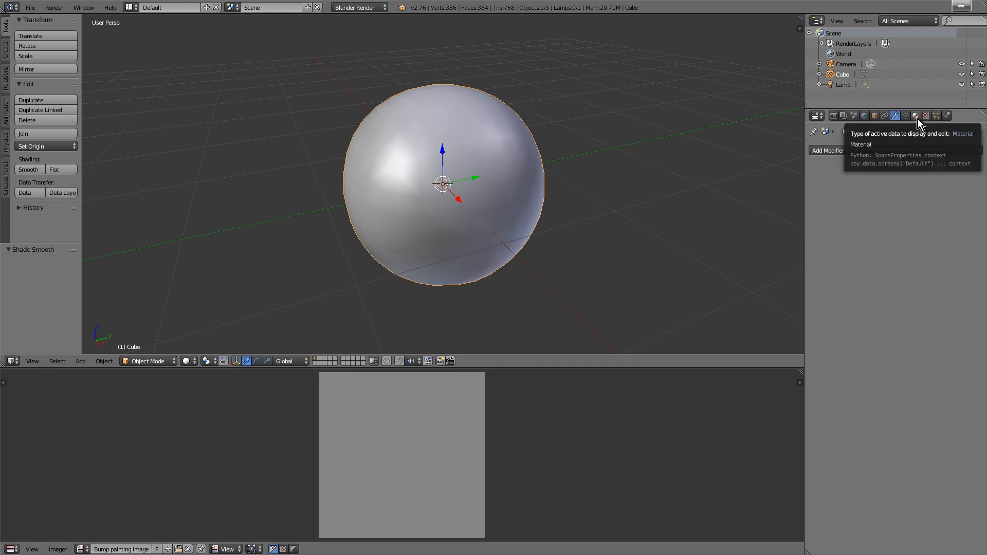
In the material's texture settings, rename the texture slot to 'Bump painting te'
{"action": "left_click", "coordinate": [916, 115]}
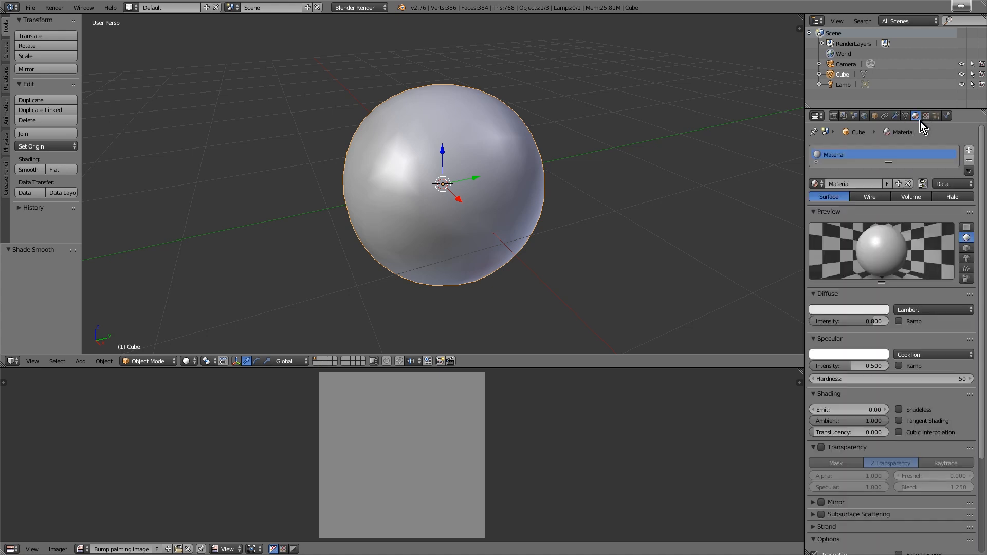
{"action": "left_click", "coordinate": [925, 116]}
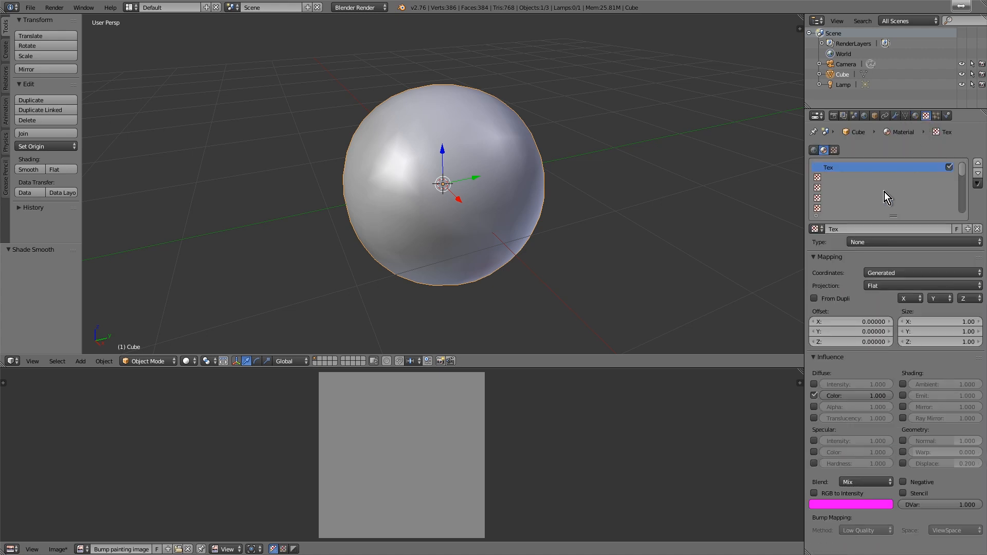
{"action": "double_click", "coordinate": [851, 167]}
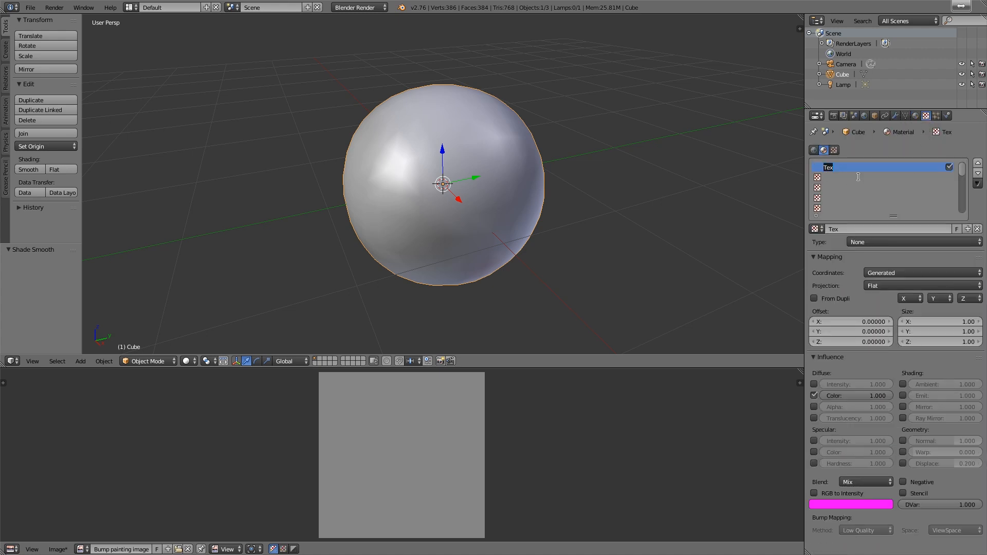
{"action": "type", "text": "Bump map"}
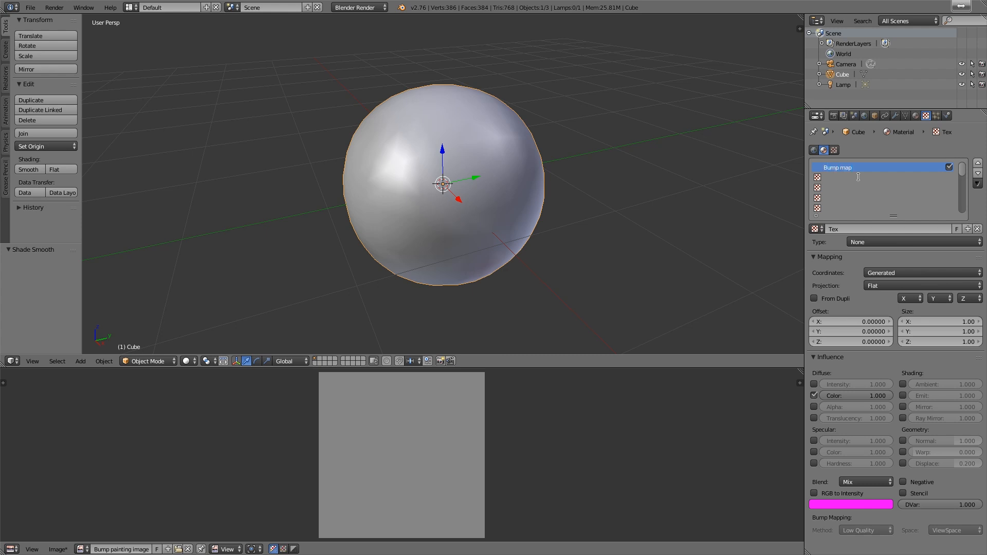
{"action": "type", "text": "Bump painting te"}
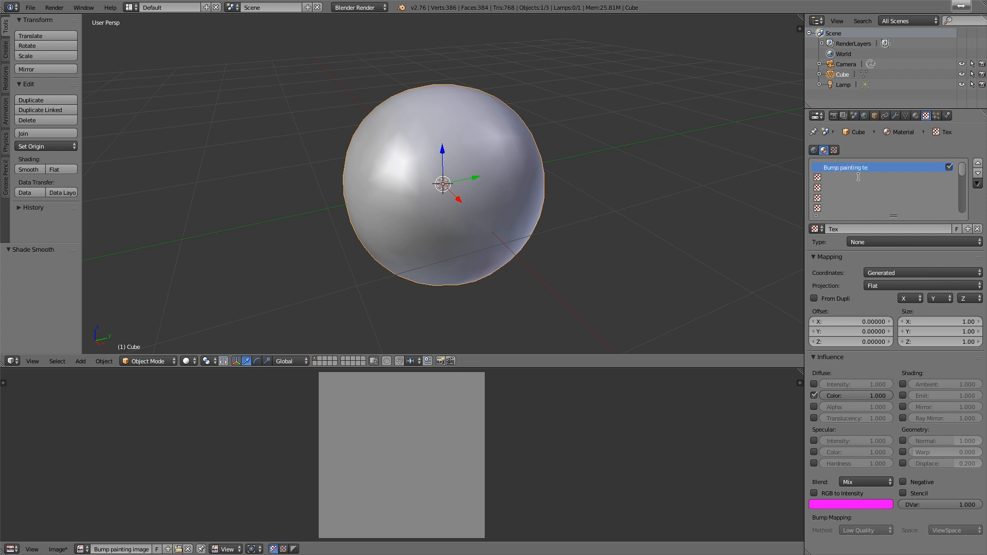
Make it an image texture using Bump painting image, mapped by UV and influencing normals instead of colour
{"action": "left_click", "coordinate": [913, 242]}
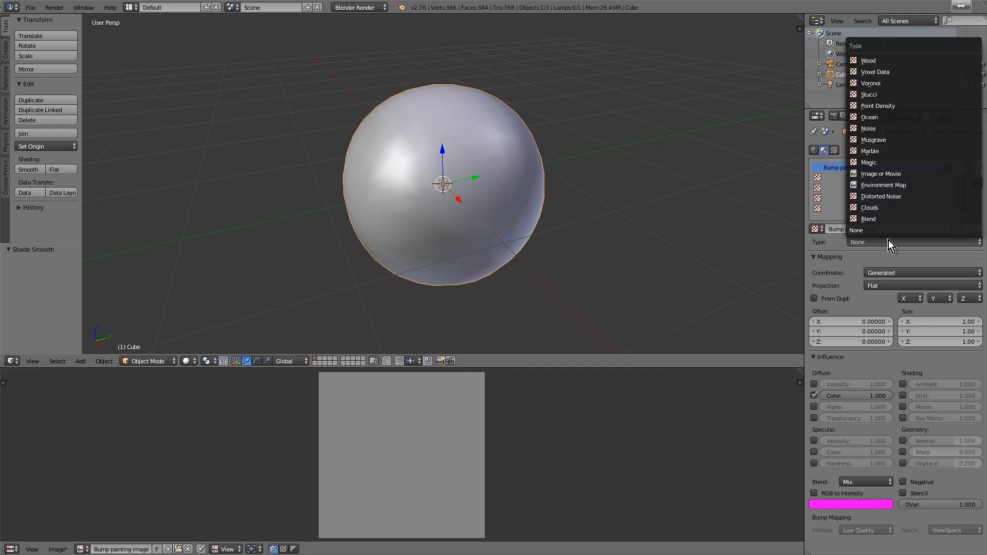
{"action": "left_click", "coordinate": [882, 173]}
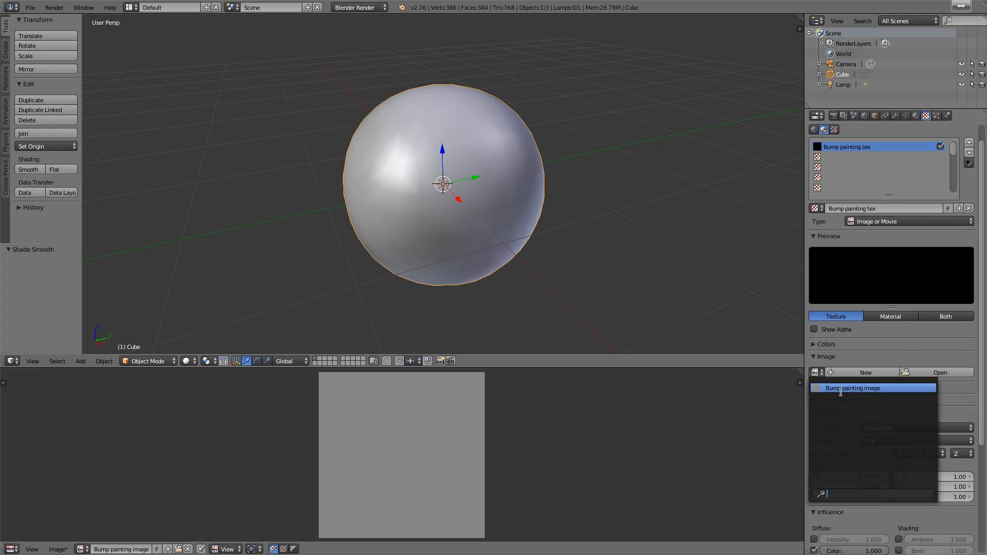
{"action": "left_click", "coordinate": [854, 388]}
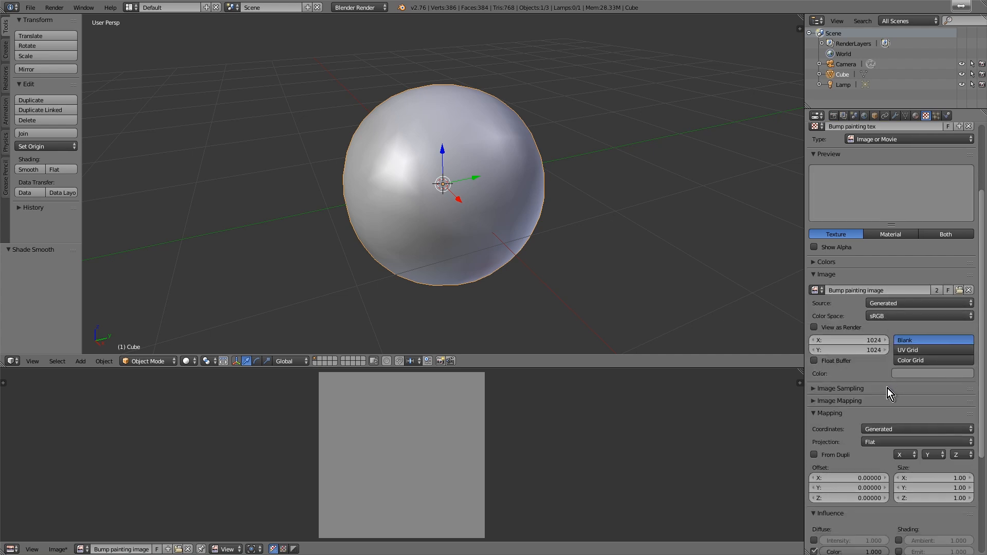
{"action": "left_click", "coordinate": [917, 429]}
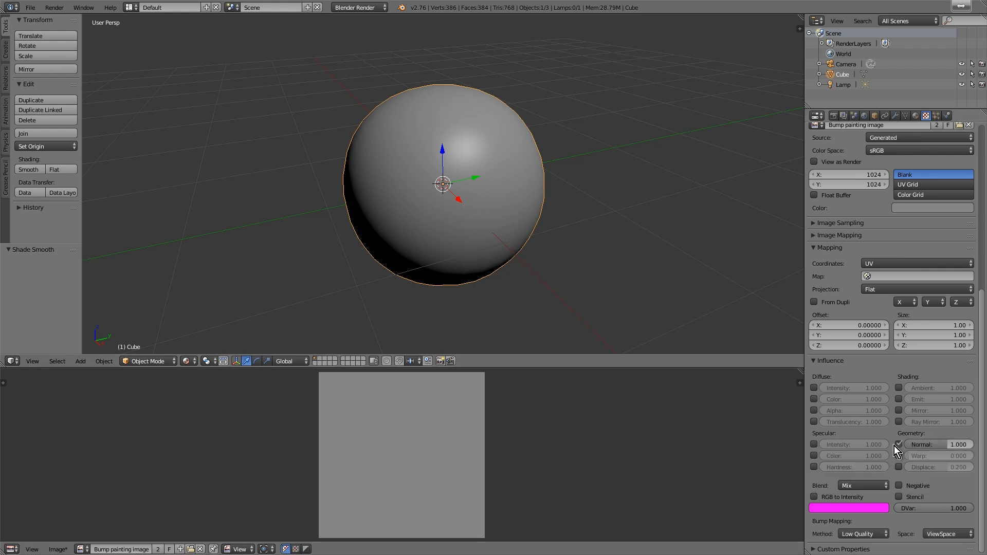
{"action": "left_click", "coordinate": [899, 444]}
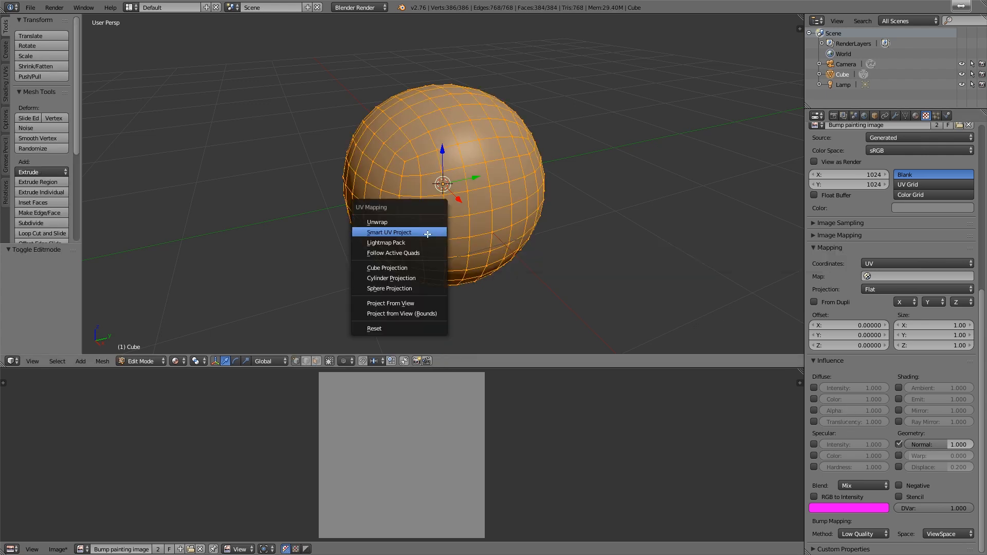
Unwrap the sphere with Smart UV Project and switch the 3D view toward Texture Paint mode
{"action": "left_click", "coordinate": [388, 232]}
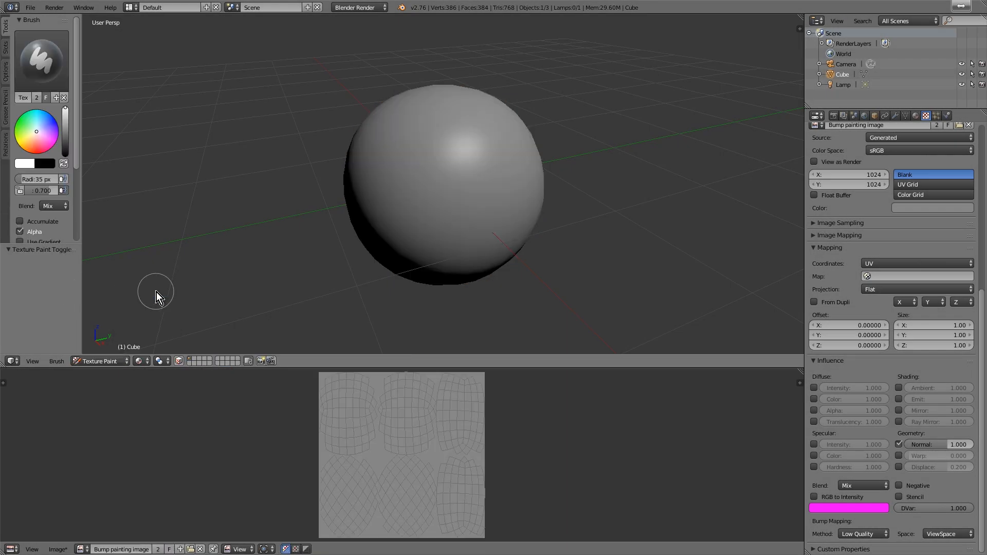
{"action": "left_click", "coordinate": [7, 30]}
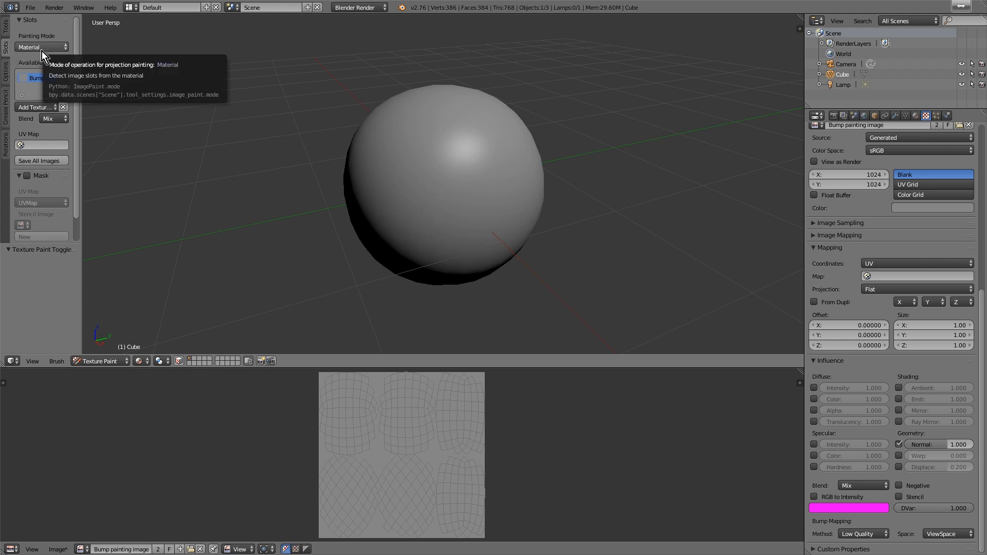
{"action": "left_click", "coordinate": [41, 46]}
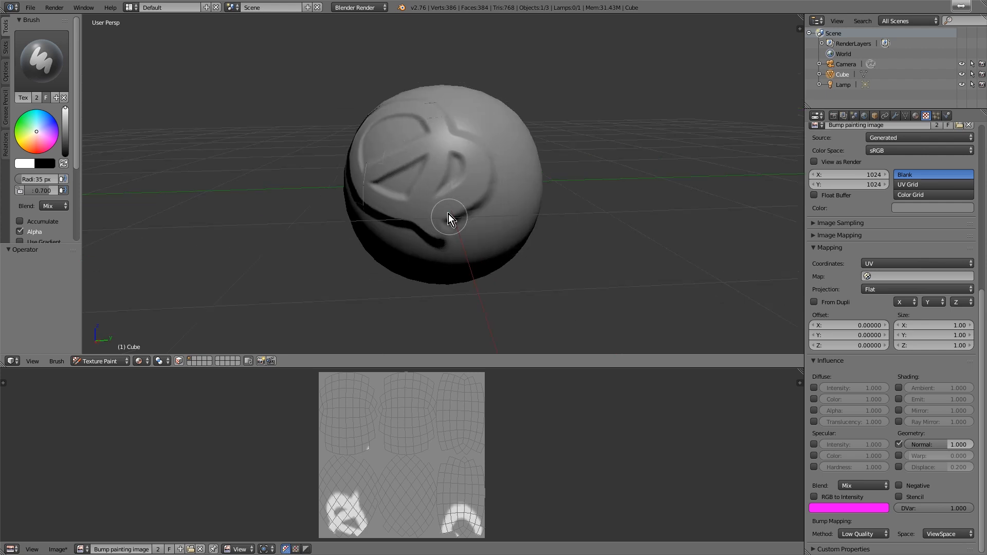
Paint two test bump strokes across the sphere, then pull the brush falloff curve into a steep spike
{"action": "left_click_drag", "start_coordinate": [450, 218], "coordinate": [490, 255]}
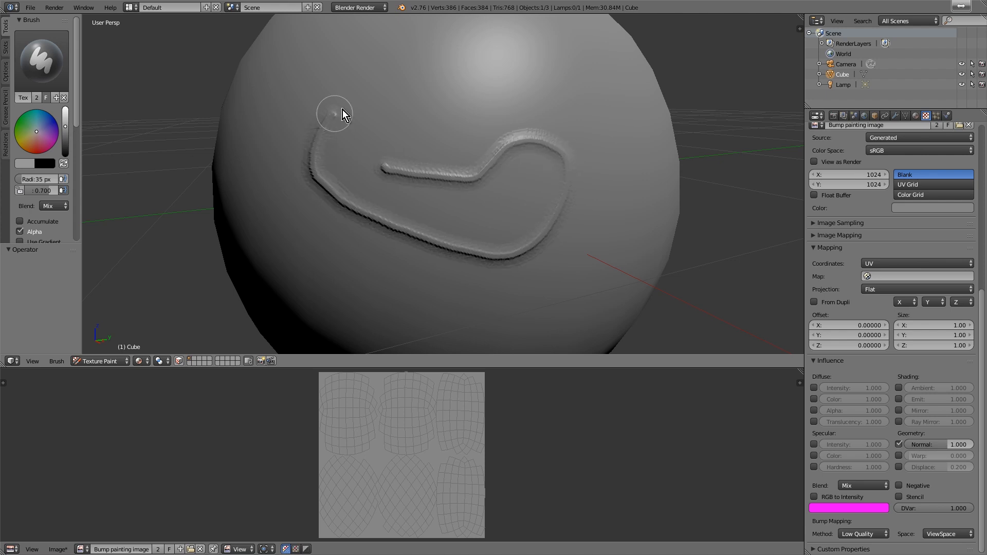
{"action": "left_click_drag", "start_coordinate": [333, 113], "coordinate": [540, 193]}
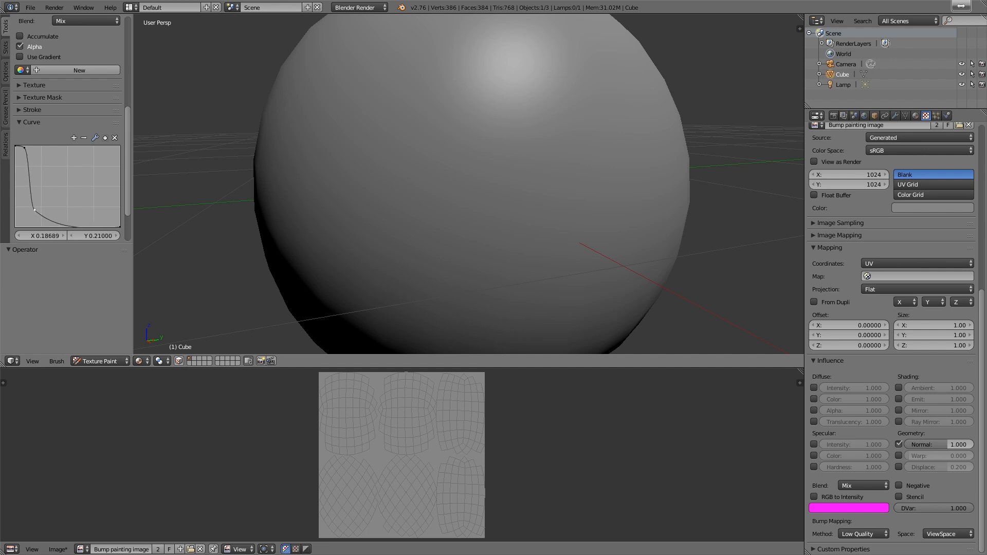
{"action": "left_click_drag", "start_coordinate": [27, 208], "coordinate": [20, 148]}
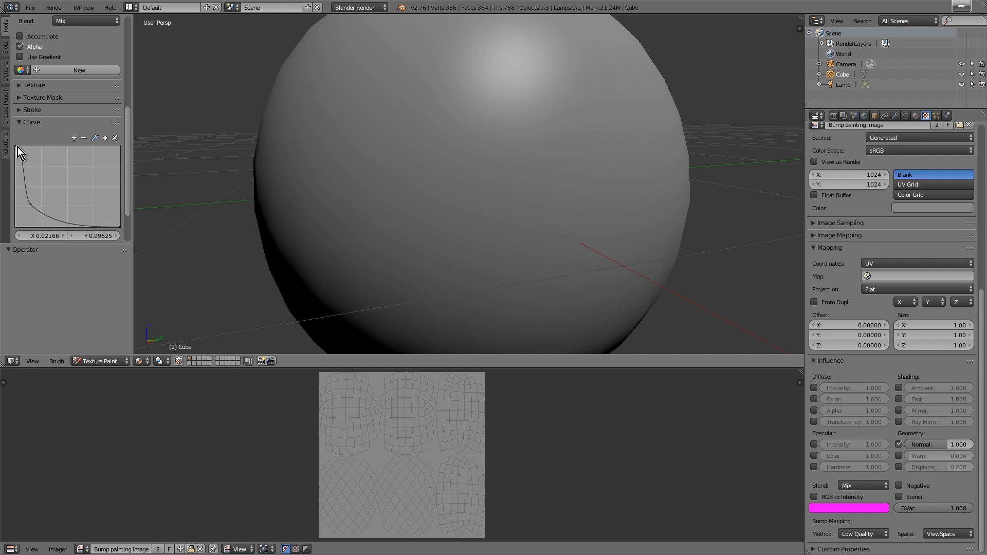
{"action": "mouse_move", "coordinate": [104, 110]}
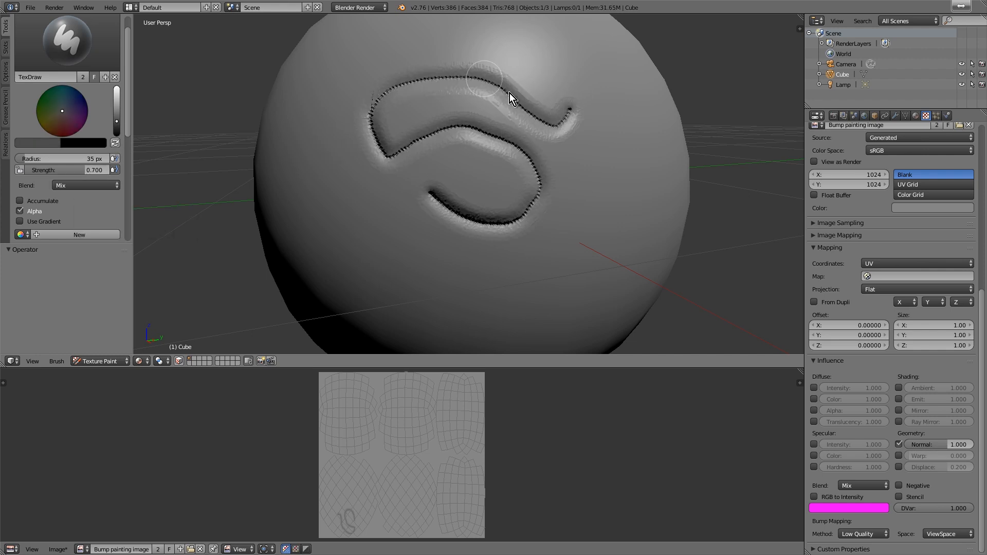
{"action": "mouse_move", "coordinate": [478, 120]}
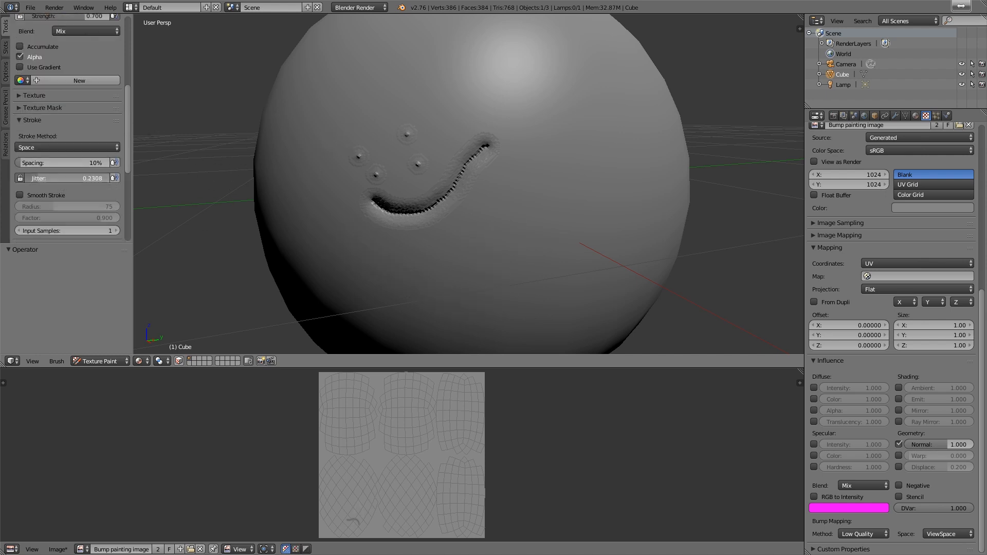
Stipple scattered pore dots over half the sphere, then paint a short vertical wrinkle streak near the top
{"action": "left_click_drag", "start_coordinate": [378, 214], "coordinate": [538, 270]}
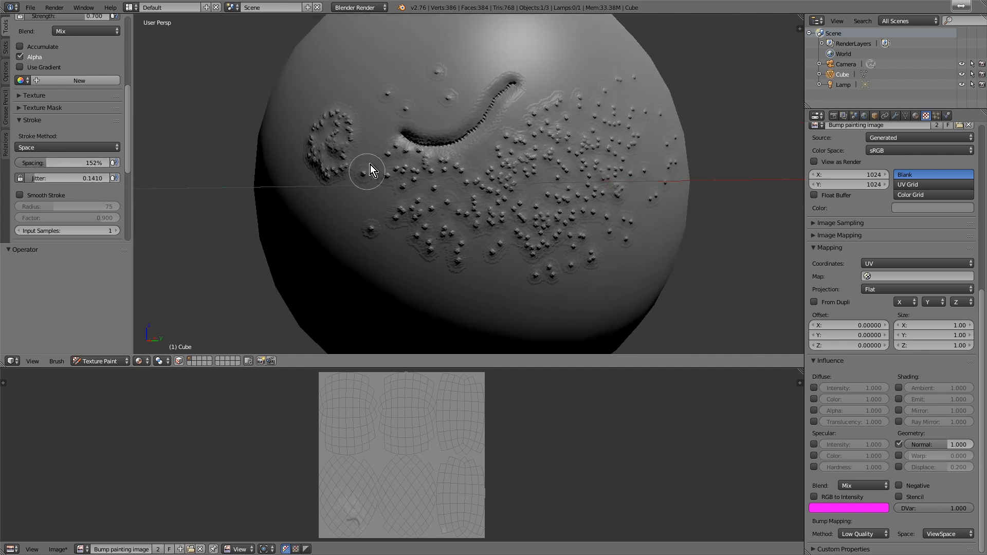
{"action": "left_click_drag", "start_coordinate": [94, 163], "coordinate": [32, 162]}
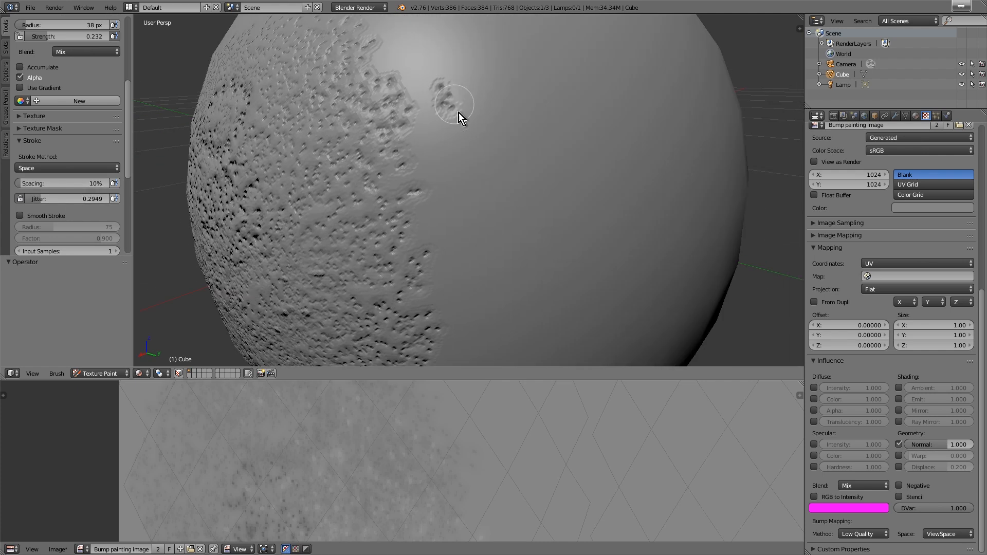
{"action": "left_click_drag", "start_coordinate": [455, 104], "coordinate": [616, 98]}
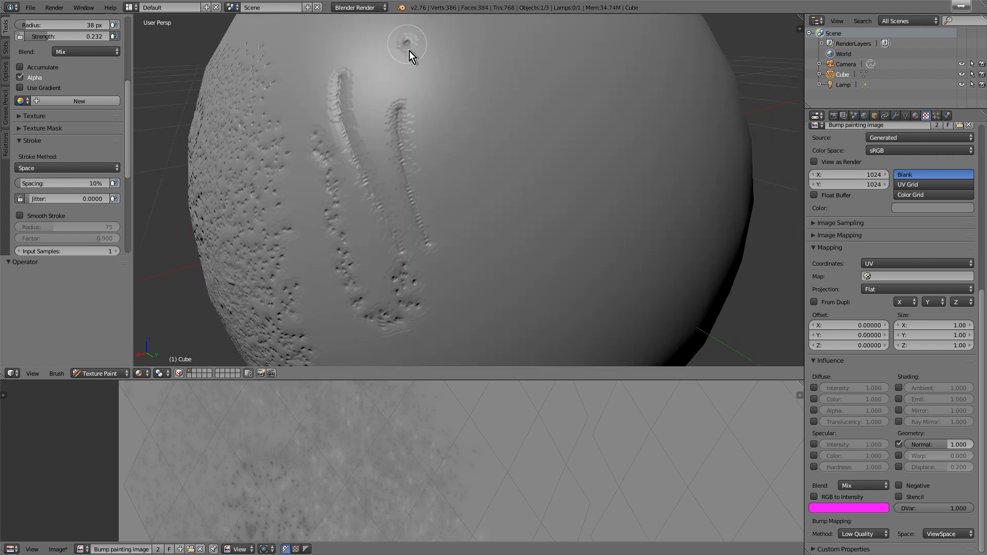
{"action": "left_click_drag", "start_coordinate": [410, 53], "coordinate": [492, 176]}
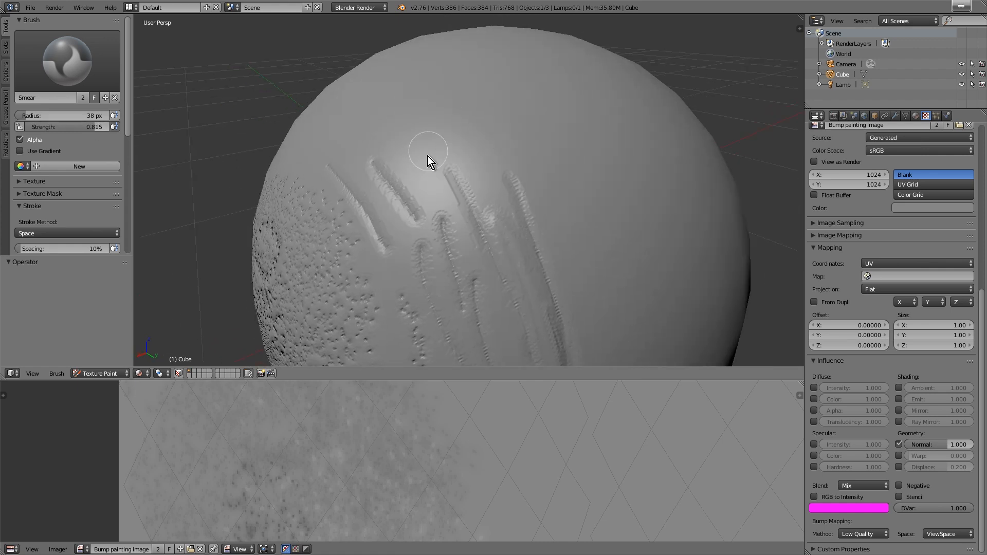
Smear along the wrinkle streaks near the top so they read as soft creases
{"action": "left_click_drag", "start_coordinate": [428, 151], "coordinate": [441, 227]}
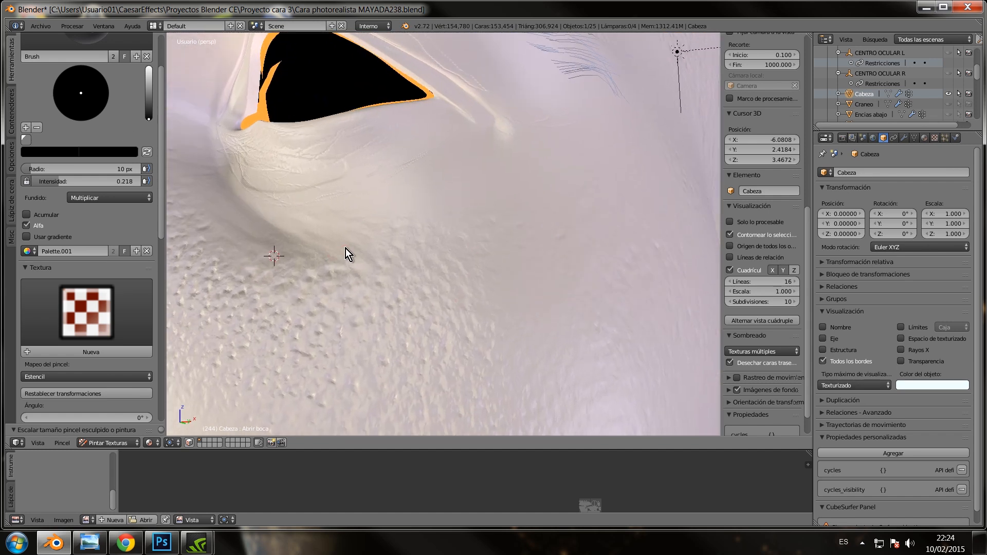
Stipple fine pores under the face model's eye with the Multiply brush, then show the blend-mode list
{"action": "left_click_drag", "start_coordinate": [347, 254], "coordinate": [428, 99]}
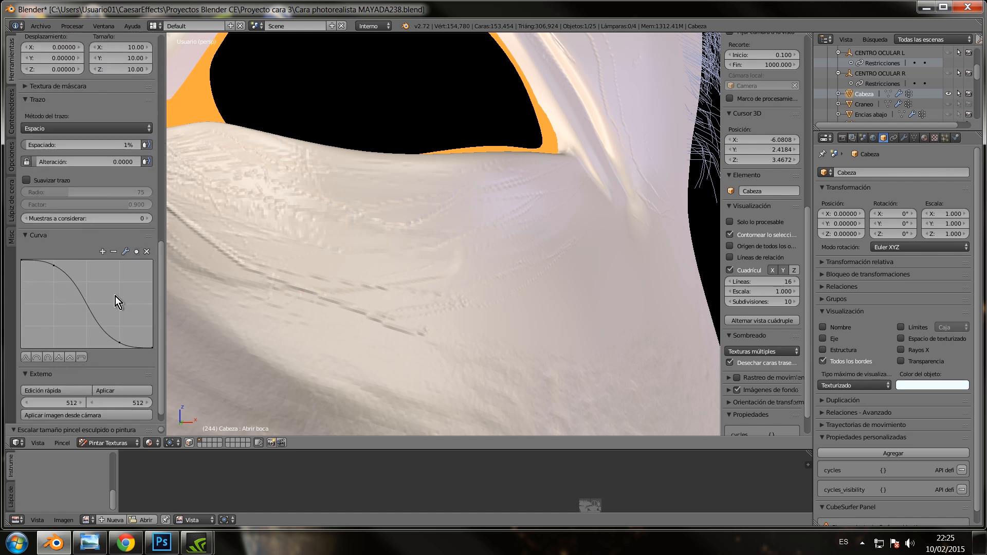
{"action": "left_click", "coordinate": [109, 134]}
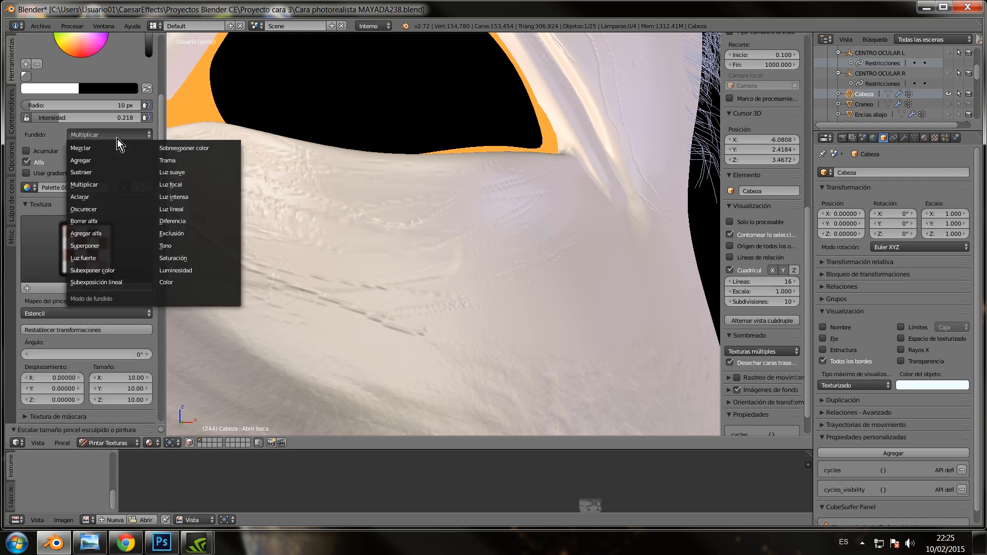